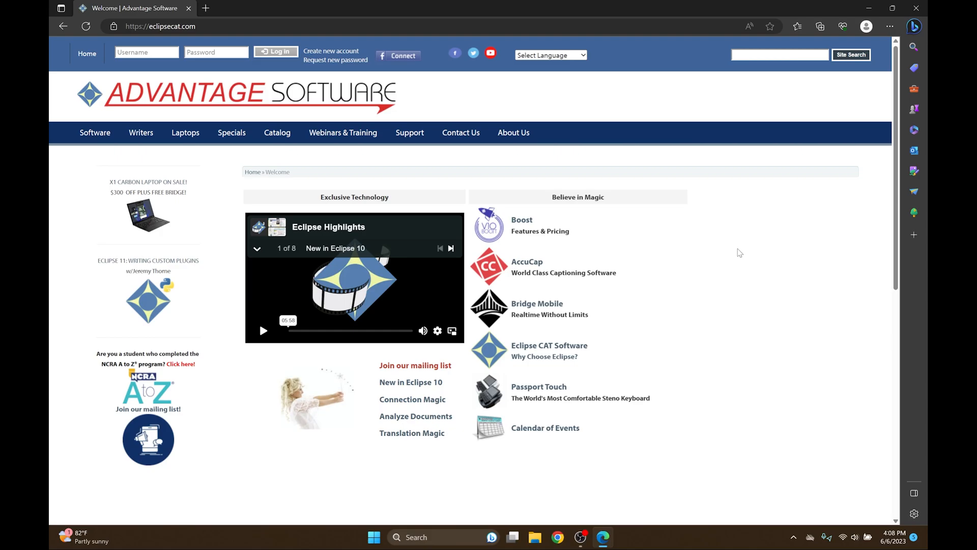
# Step: Go to Advantage Software's Support downloads and open the Utilities and More page
pyautogui.click(161, 26)
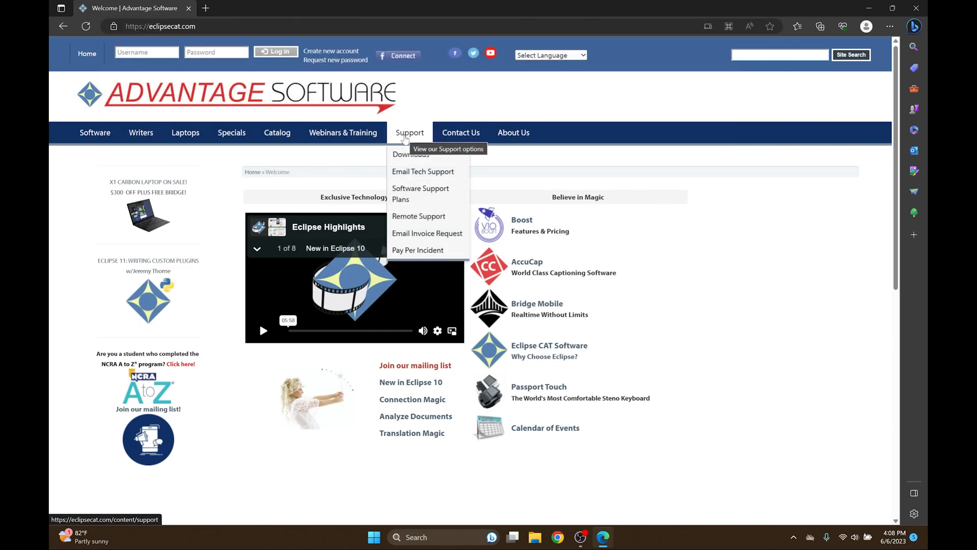
pyautogui.moveTo(411, 154)
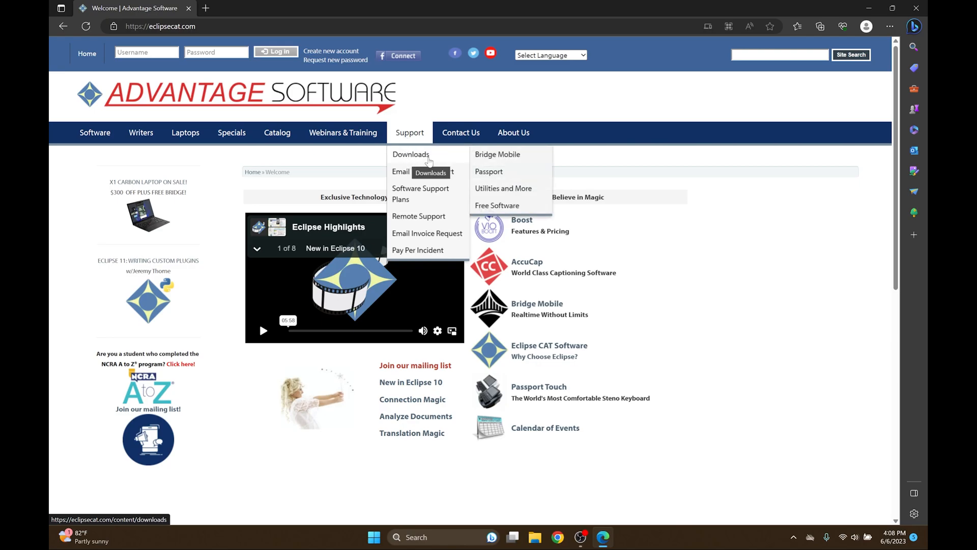
pyautogui.moveTo(504, 188)
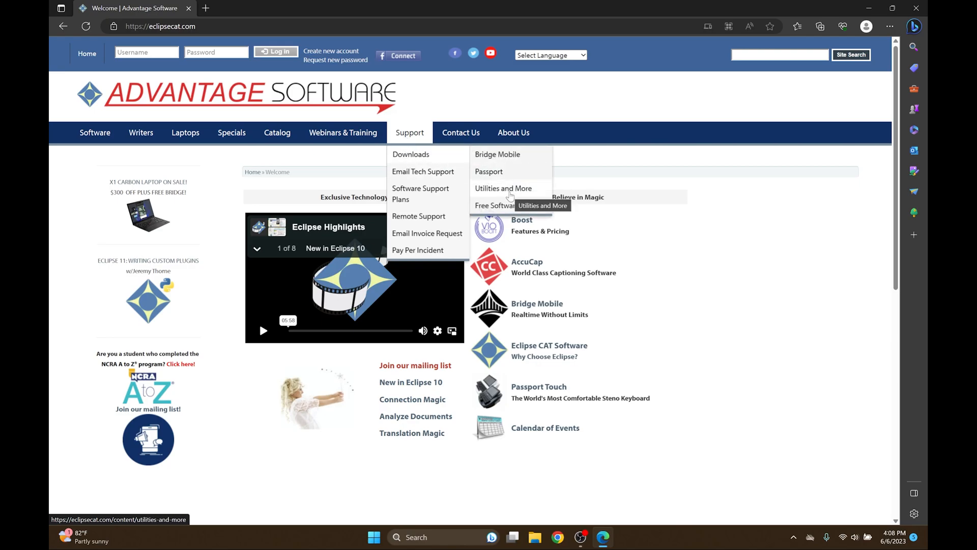
pyautogui.click(503, 188)
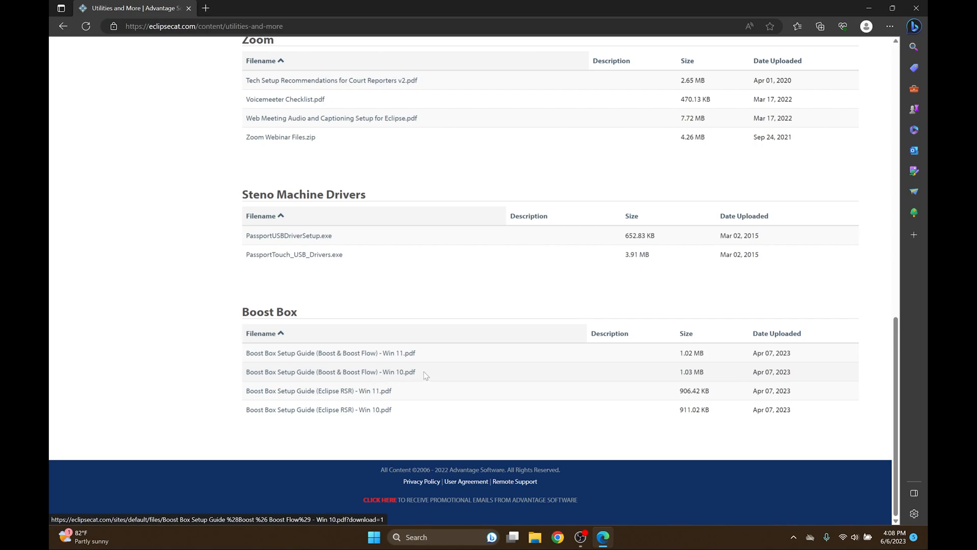
pyautogui.moveTo(330, 352)
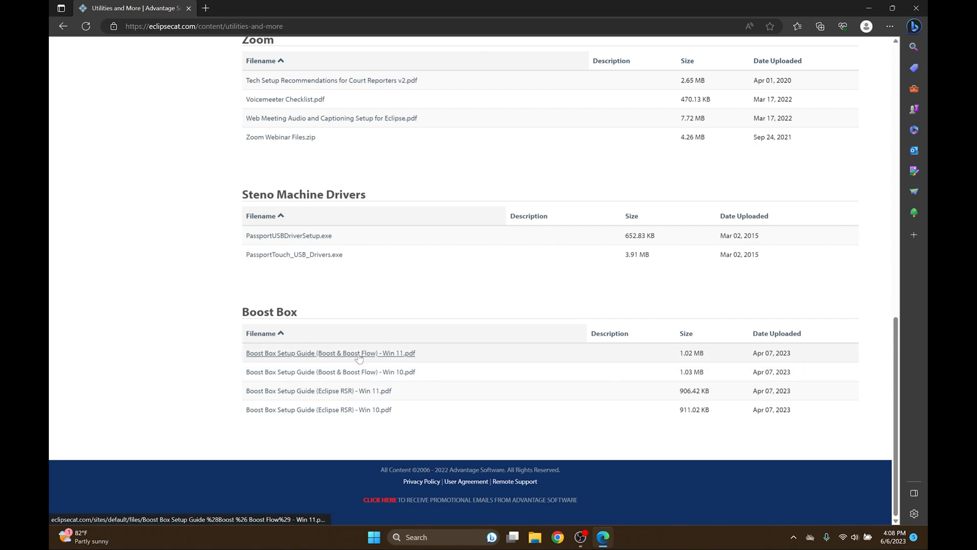
# Step: Open the 'Boost Box Setup Guide (Boost & Boost Flow) - Win 11.pdf' and scroll to page 2
pyautogui.click(330, 353)
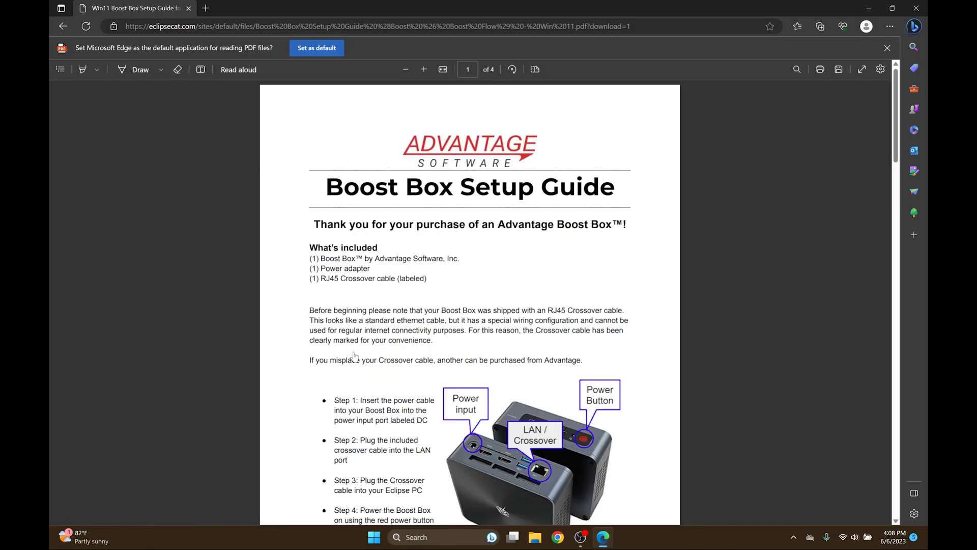
pyautogui.scroll(-3)
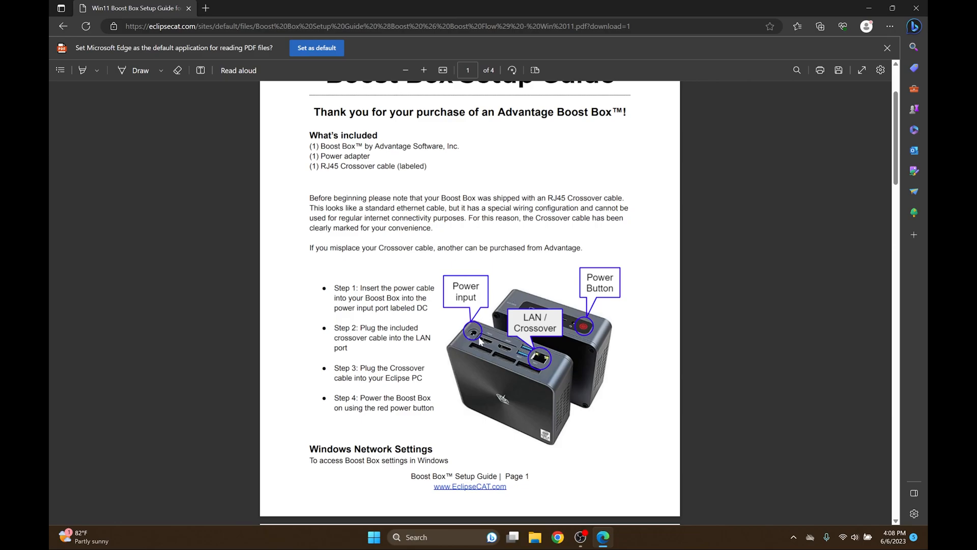
pyautogui.moveTo(480, 374)
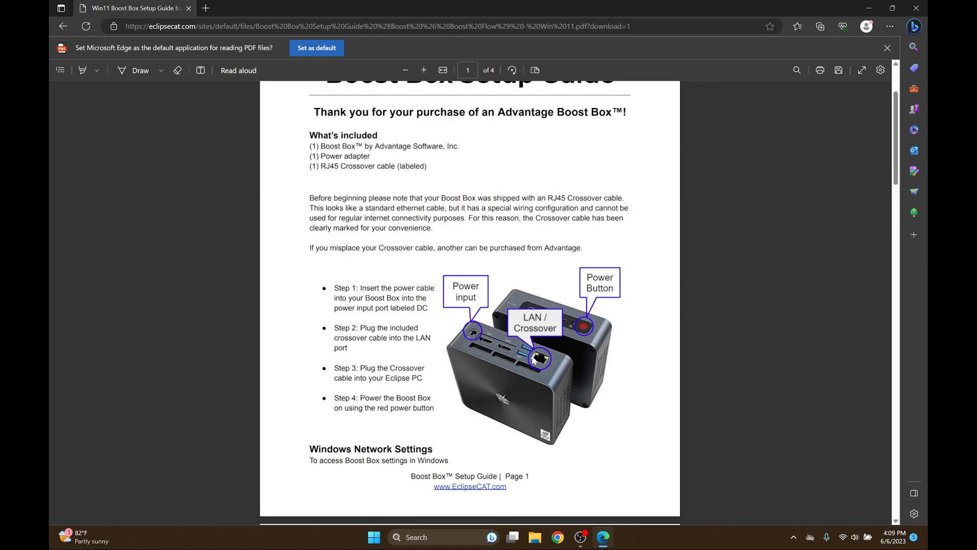
pyautogui.moveTo(534, 360)
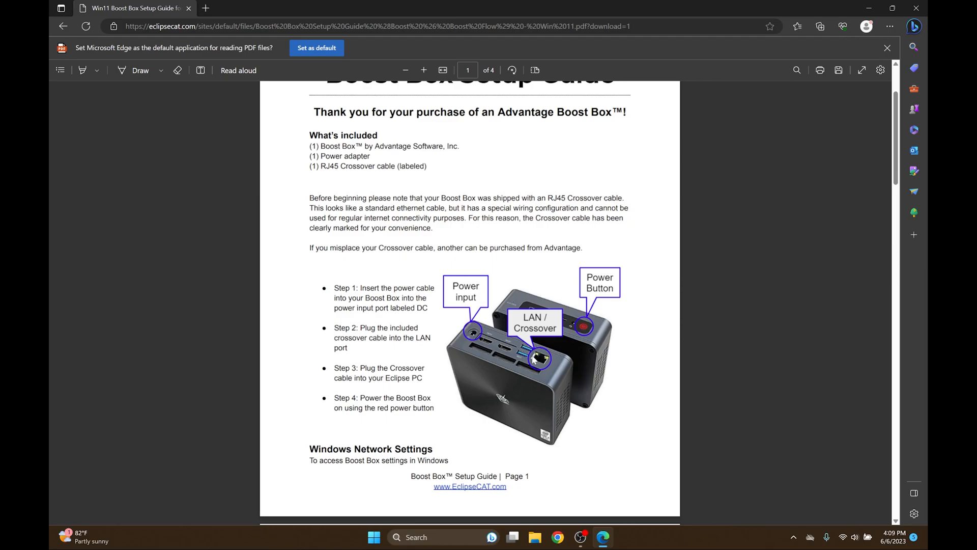
pyautogui.moveTo(557, 371)
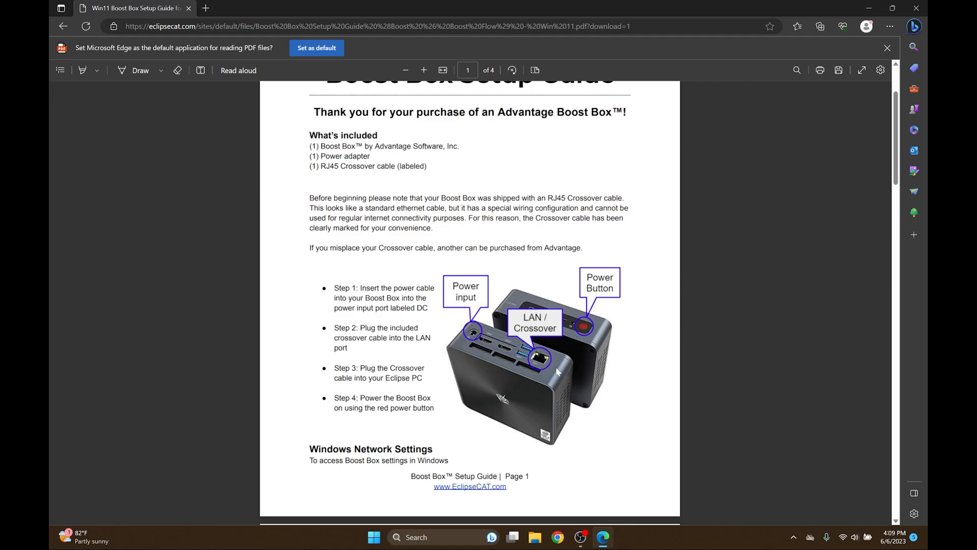
pyautogui.moveTo(631, 334)
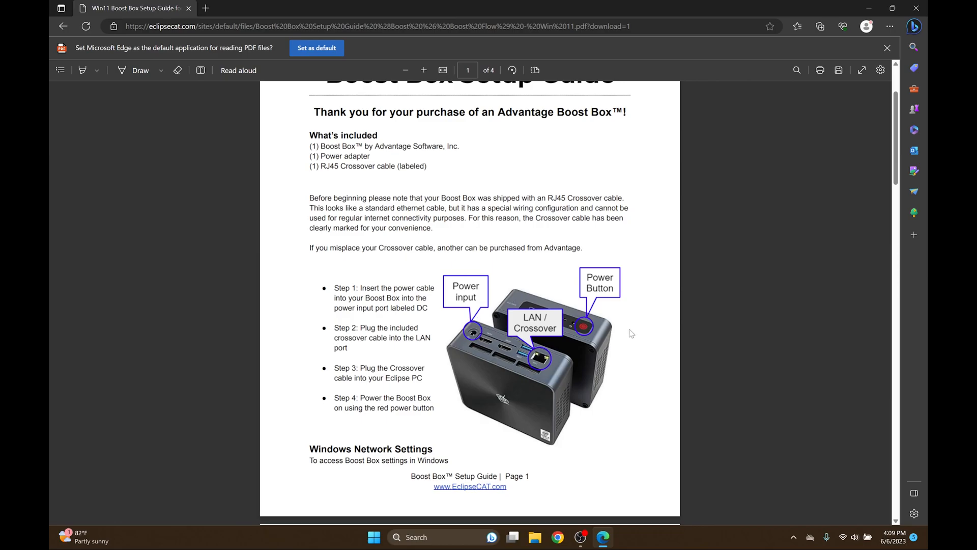
pyautogui.moveTo(592, 336)
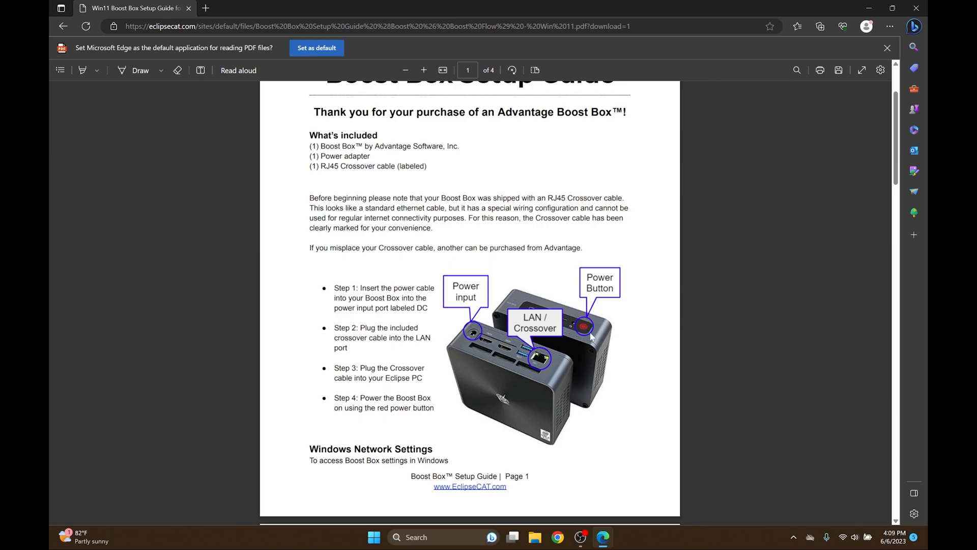
pyautogui.scroll(-3)
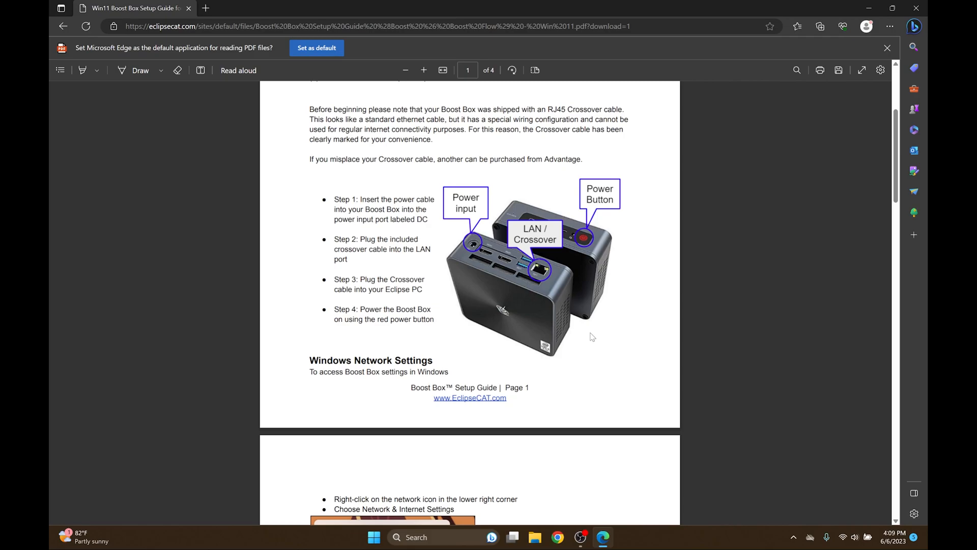
pyautogui.scroll(-3)
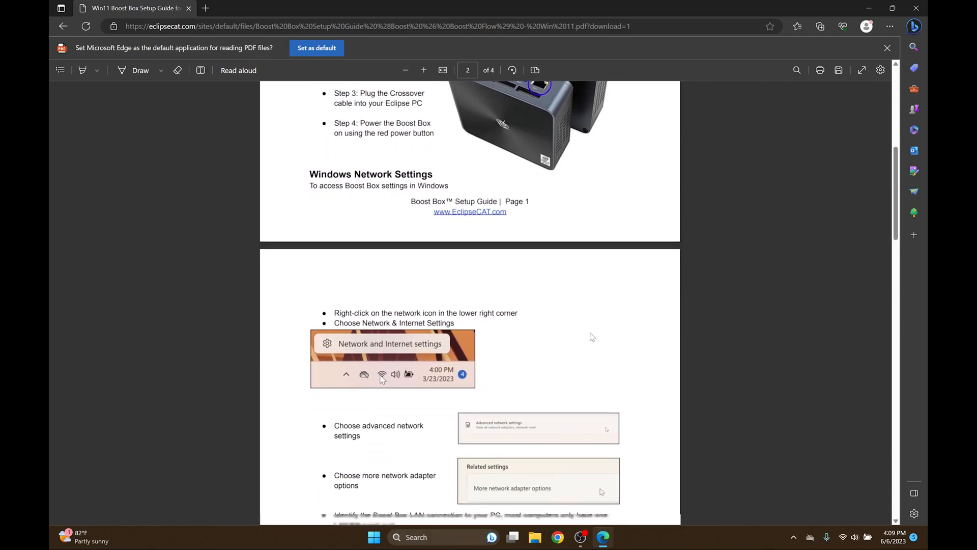
pyautogui.scroll(-3)
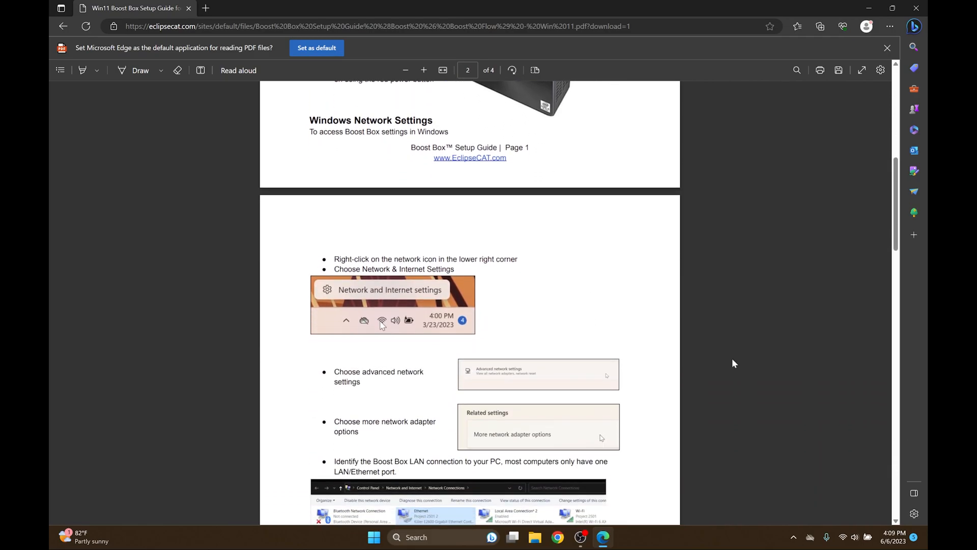
pyautogui.scroll(-3)
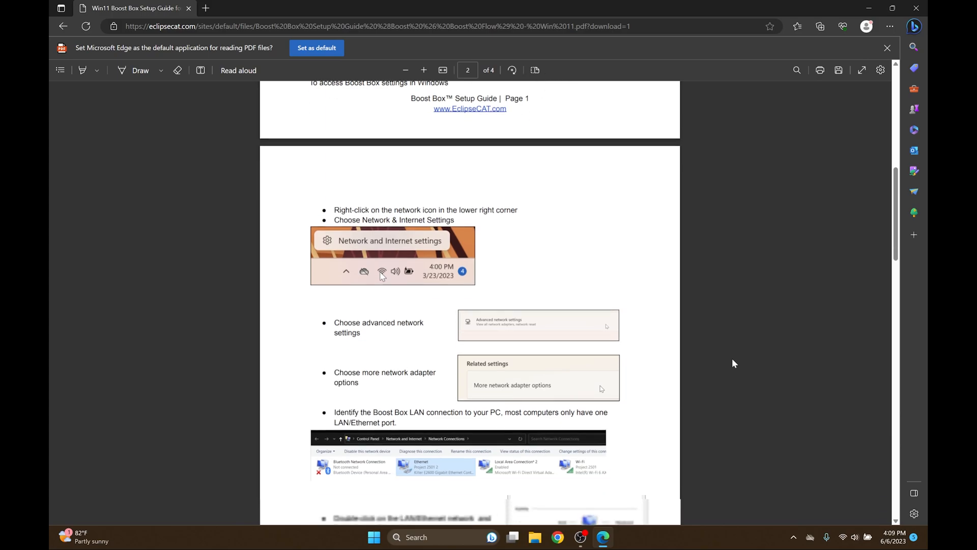
pyautogui.scroll(-3)
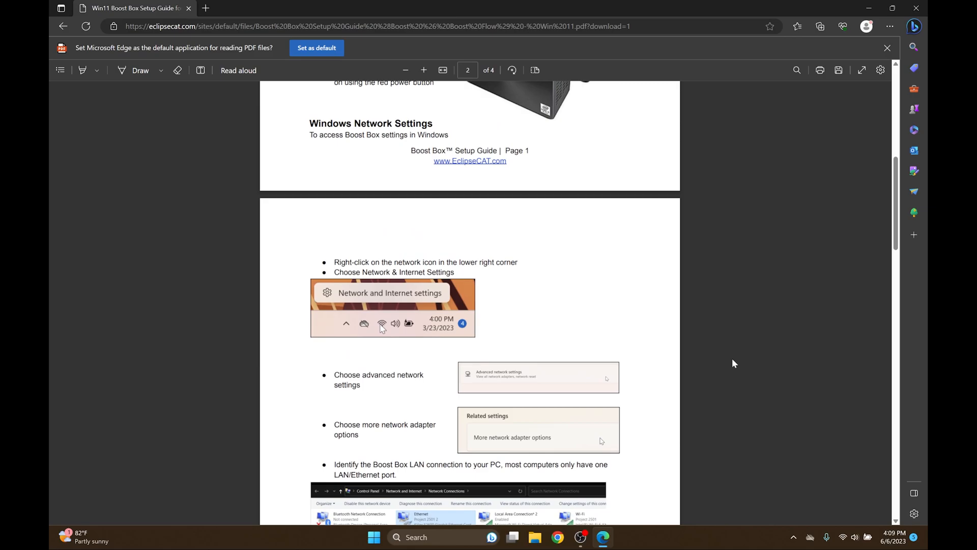
# Step: Search Start for 'network connection' and open View network connections
pyautogui.write('network connect')
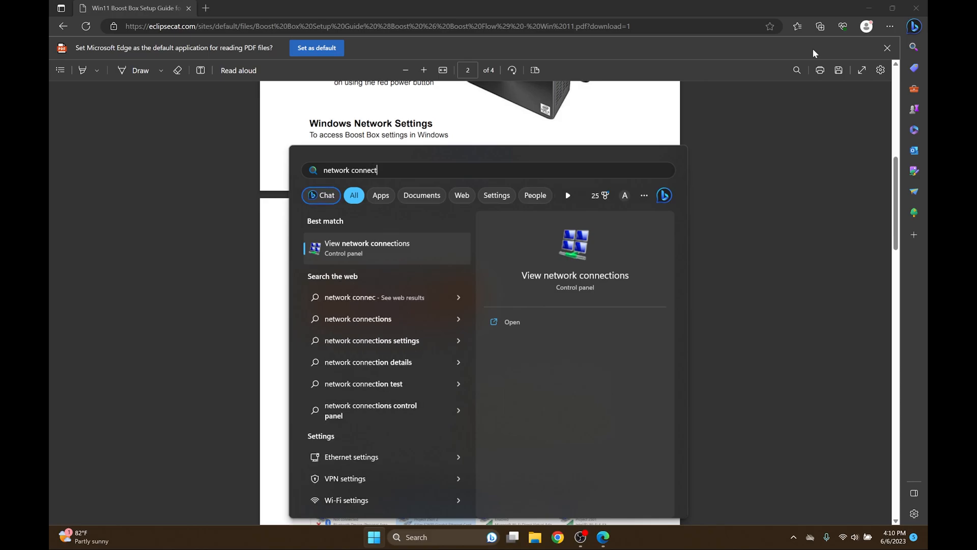
pyautogui.write('ion')
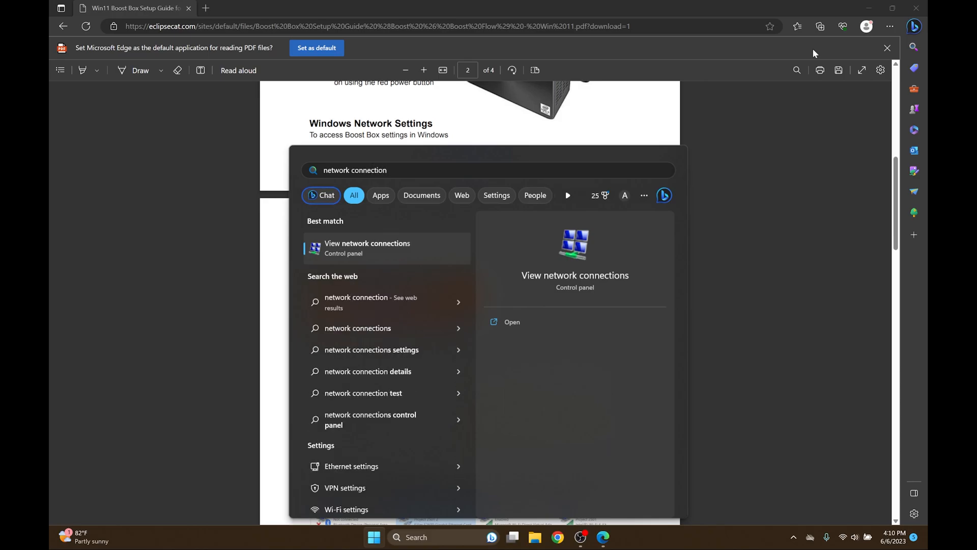
pyautogui.click(511, 322)
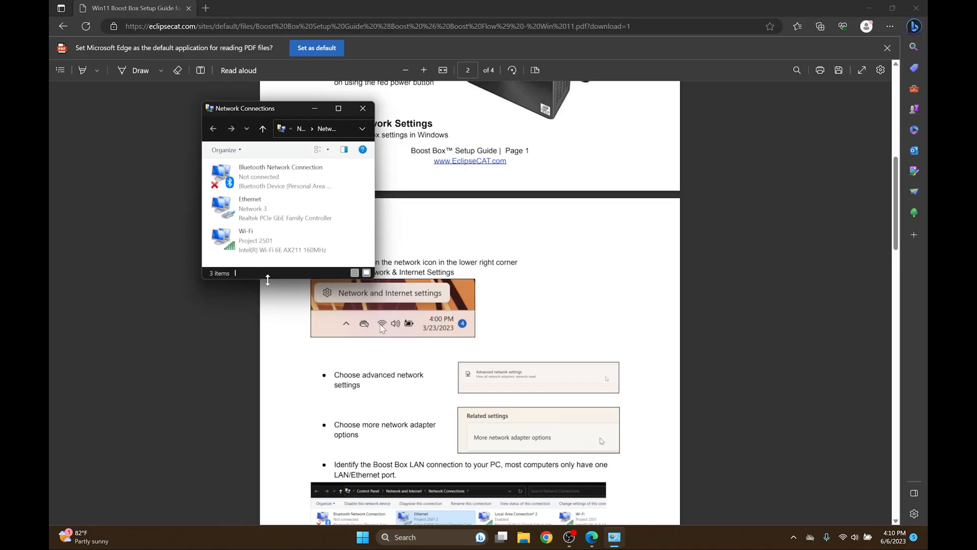
# Step: Open the Ethernet adapter's Internet Protocol Version 4 (TCP/IPv4) Properties from its status window
pyautogui.click(280, 176)
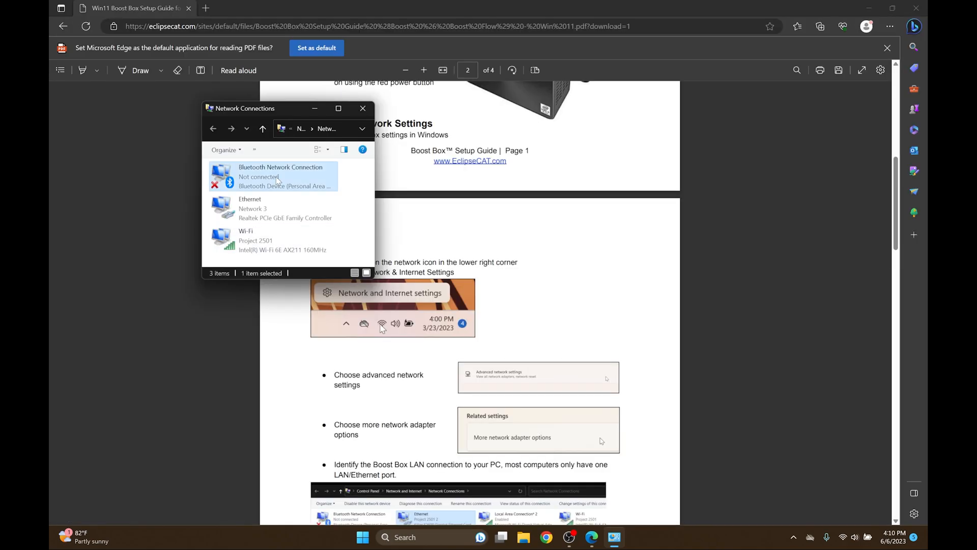
pyautogui.moveTo(278, 180)
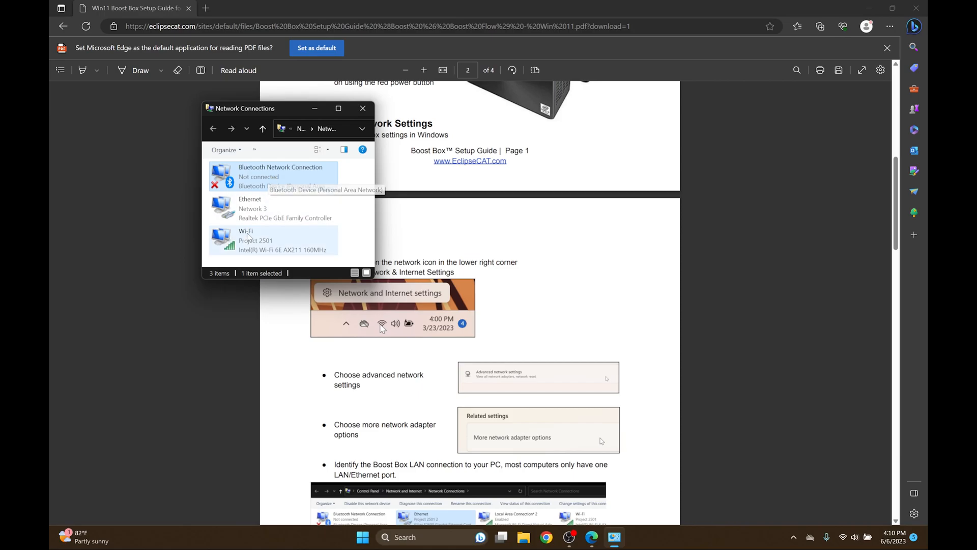
pyautogui.click(271, 239)
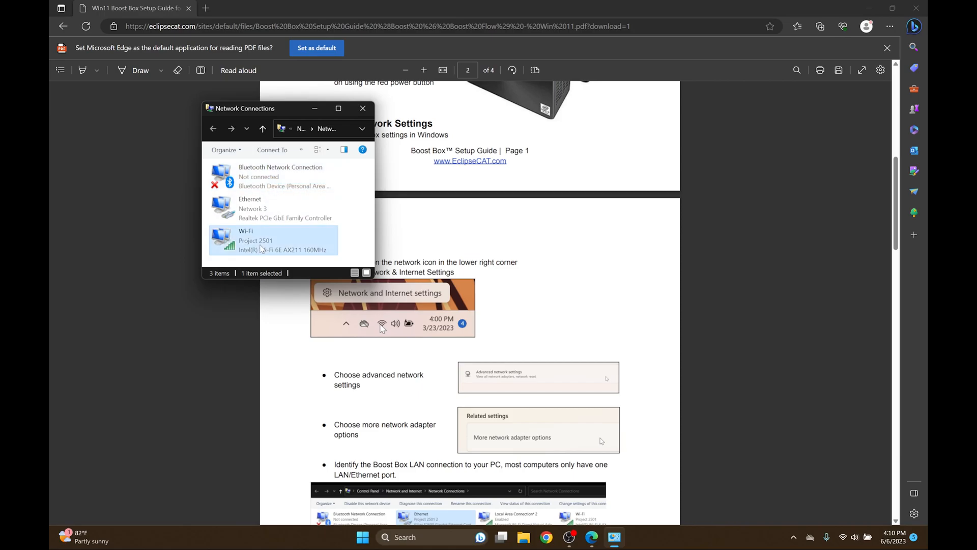
pyautogui.click(273, 209)
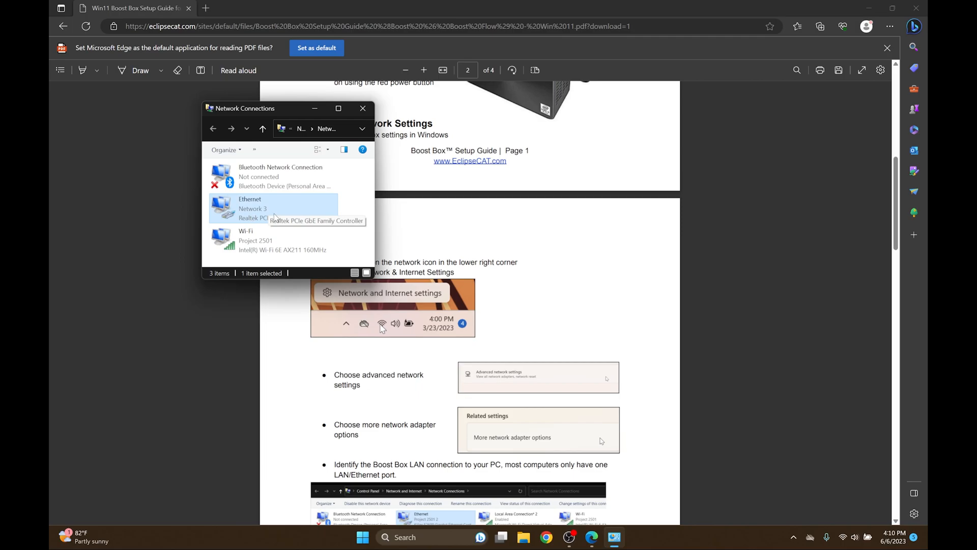
pyautogui.scroll(-3)
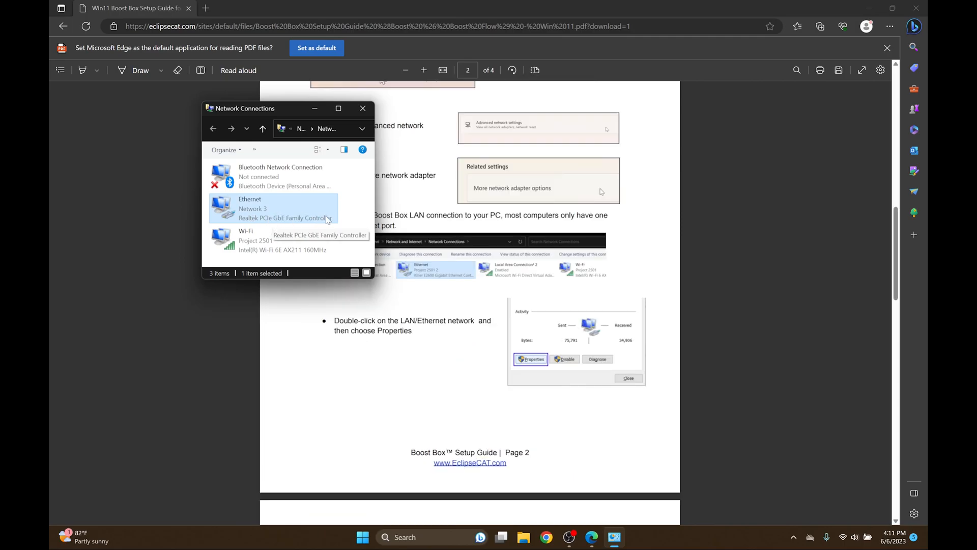
pyautogui.doubleClick(249, 208)
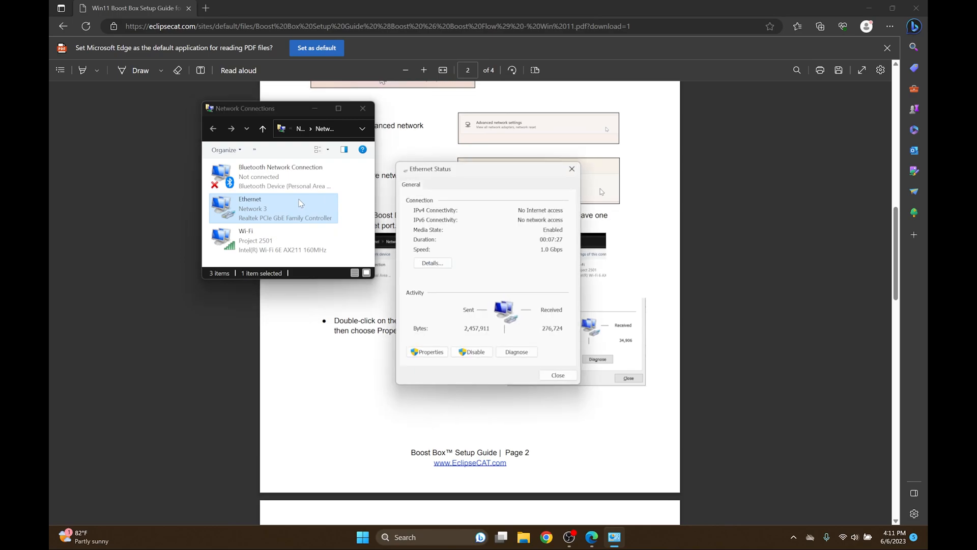
pyautogui.click(427, 352)
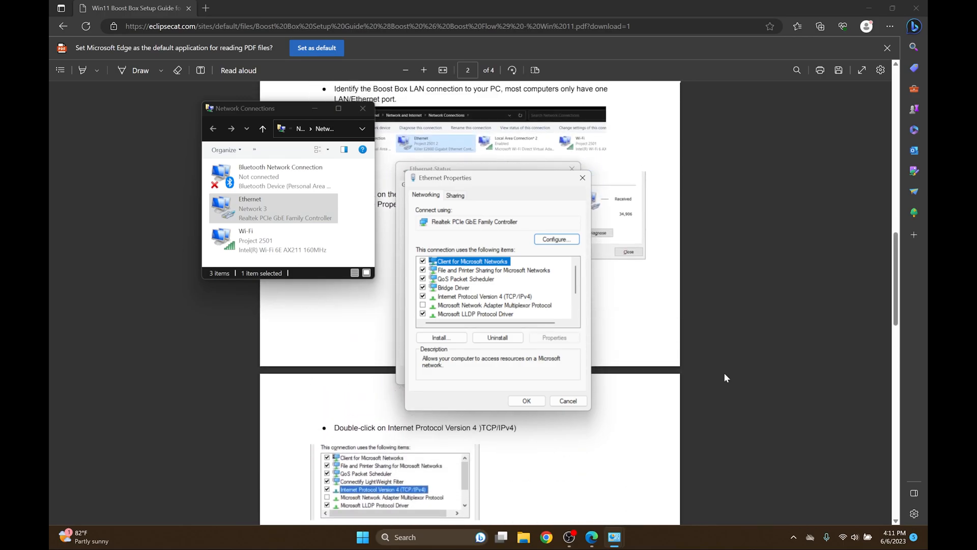
pyautogui.moveTo(487, 300)
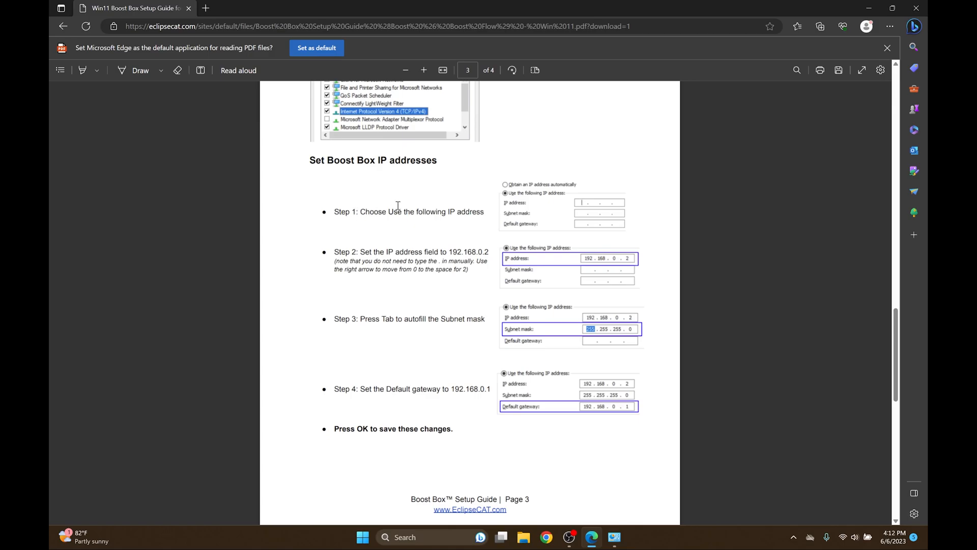
pyautogui.moveTo(469, 230)
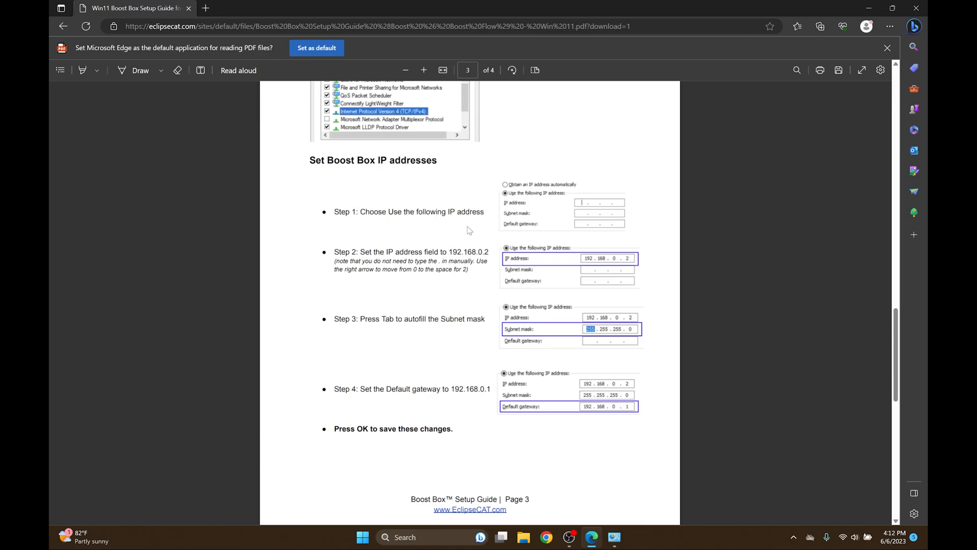
pyautogui.scroll(-3)
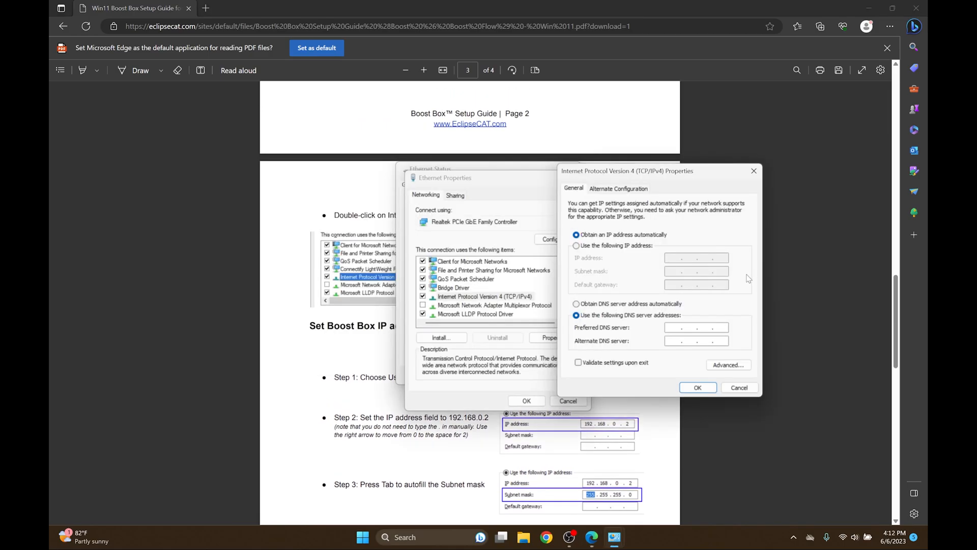
# Step: Set Ethernet IPv4 to static 192.168.0.2, mask 255.255.255.0, gateway 192.168.0.1, and confirm
pyautogui.click(576, 245)
pyautogui.write('192 . 168 . 0 .')
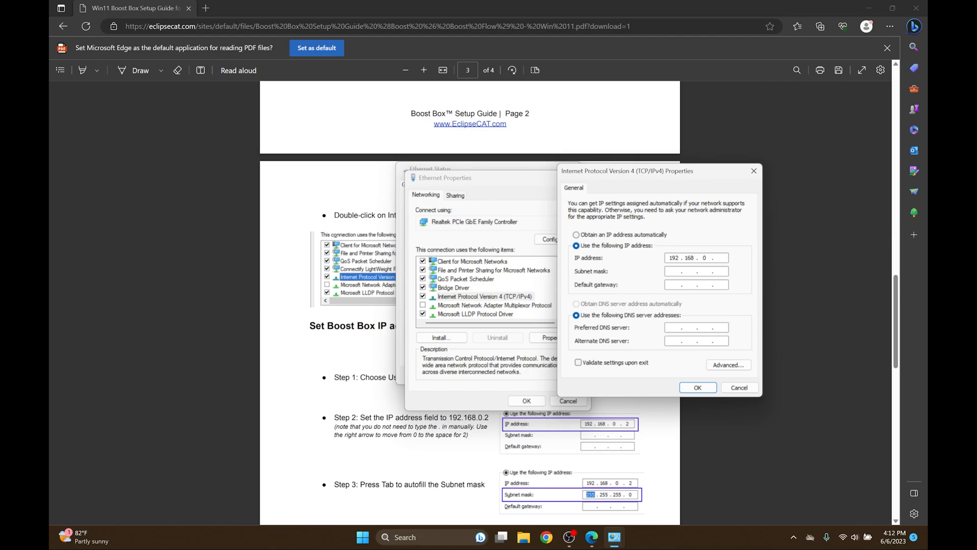
pyautogui.write('2')
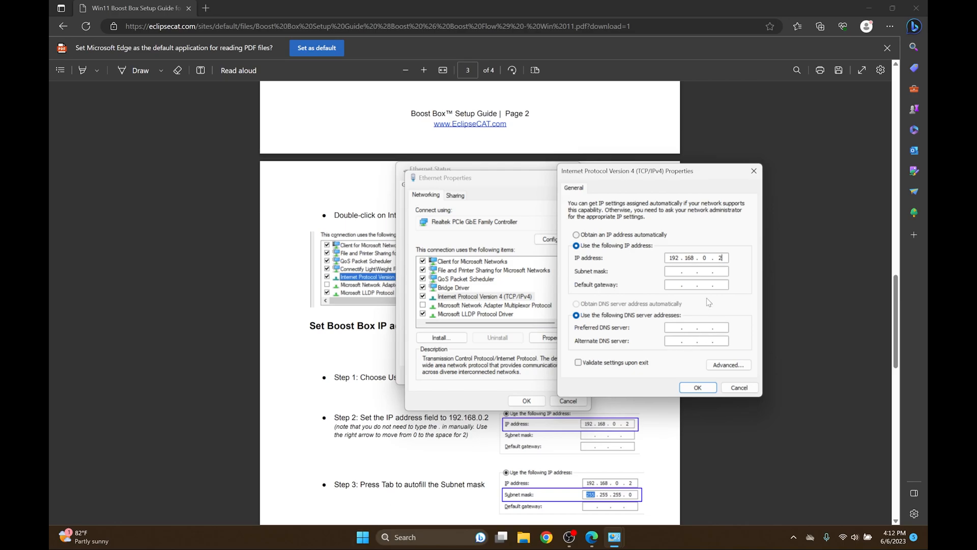
pyautogui.moveTo(655, 287)
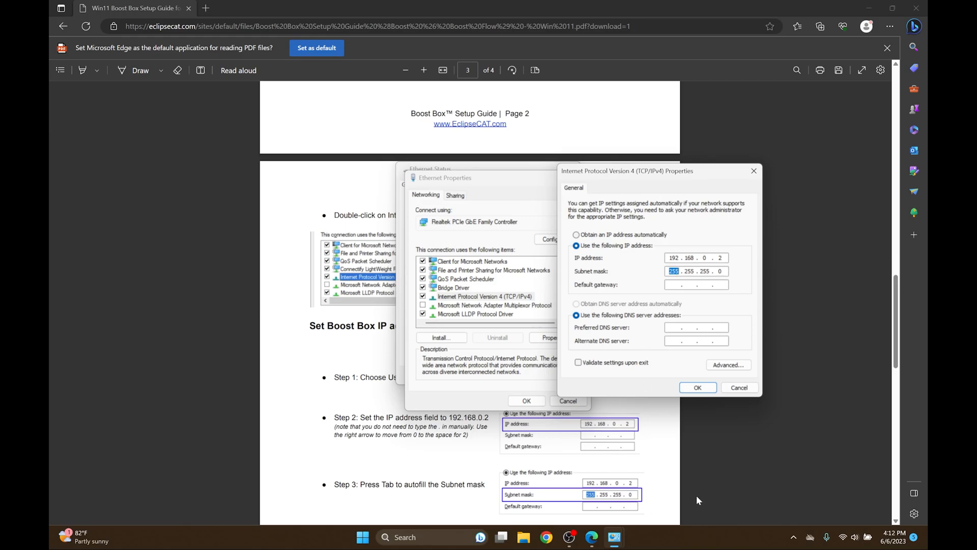
pyautogui.scroll(-3)
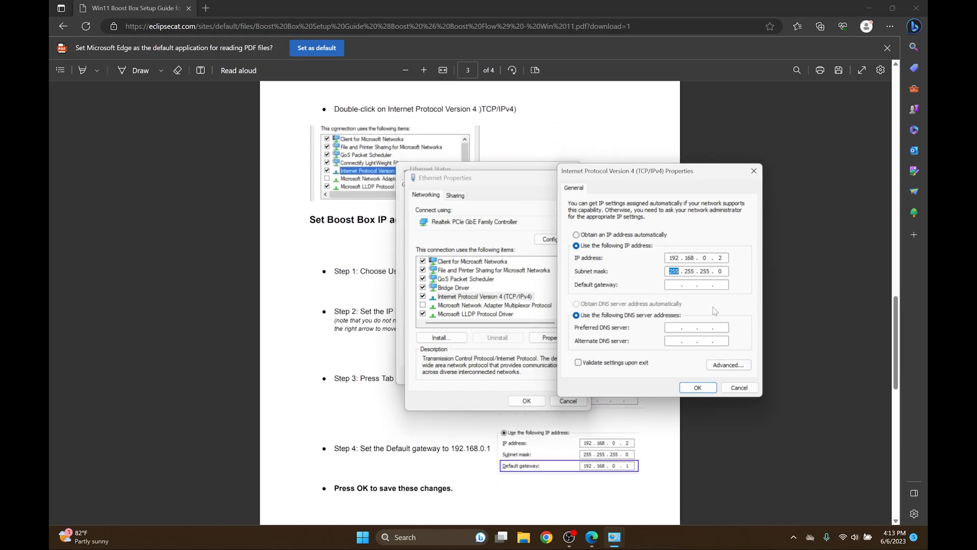
pyautogui.moveTo(713, 311)
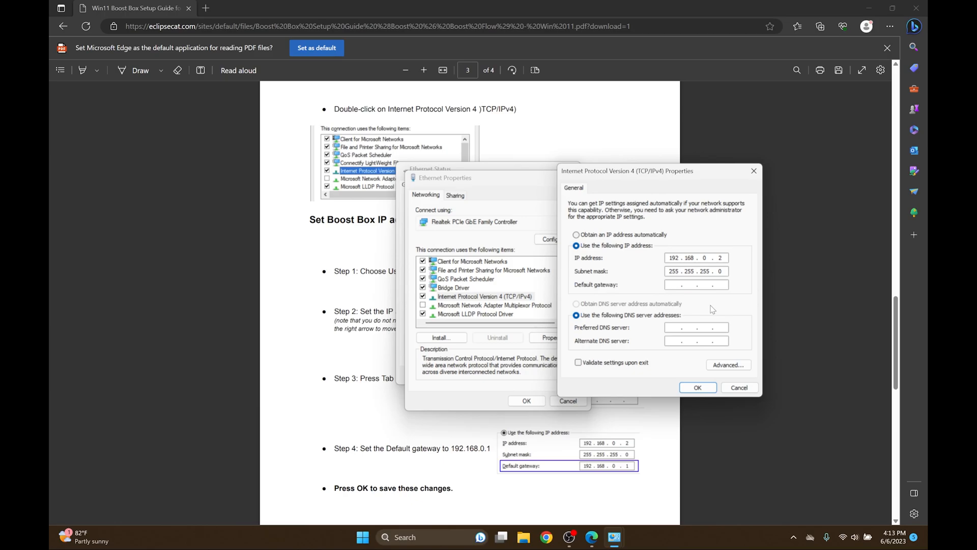
pyautogui.write('192')
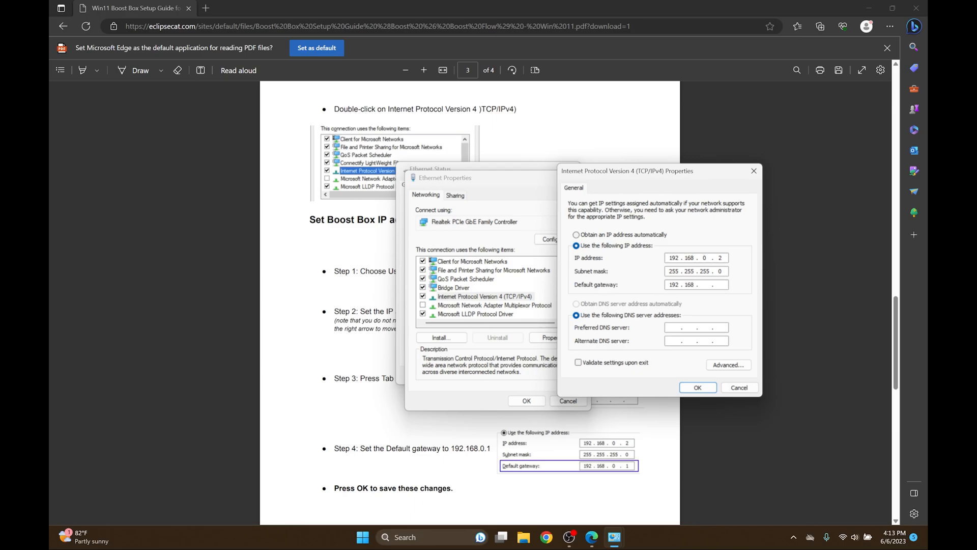
pyautogui.write('0')
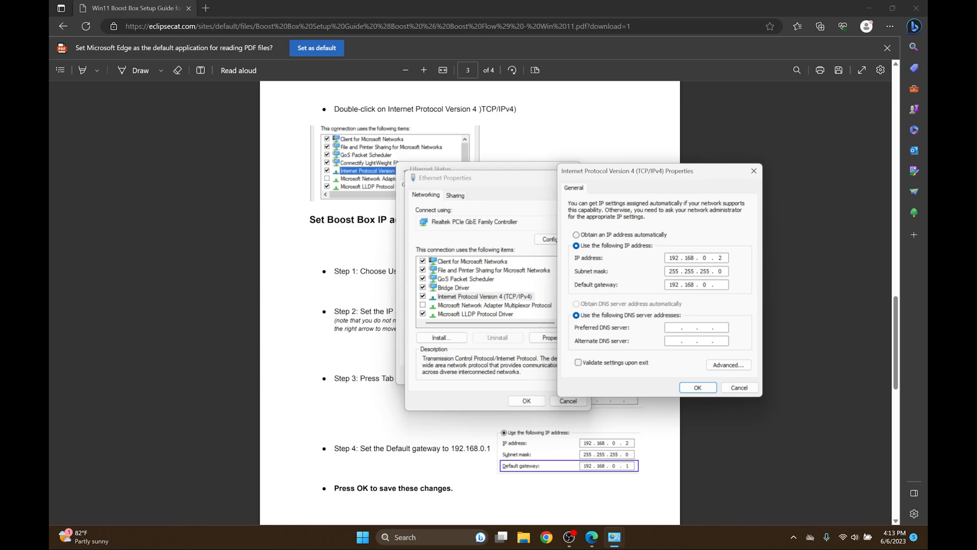
pyautogui.click(714, 284)
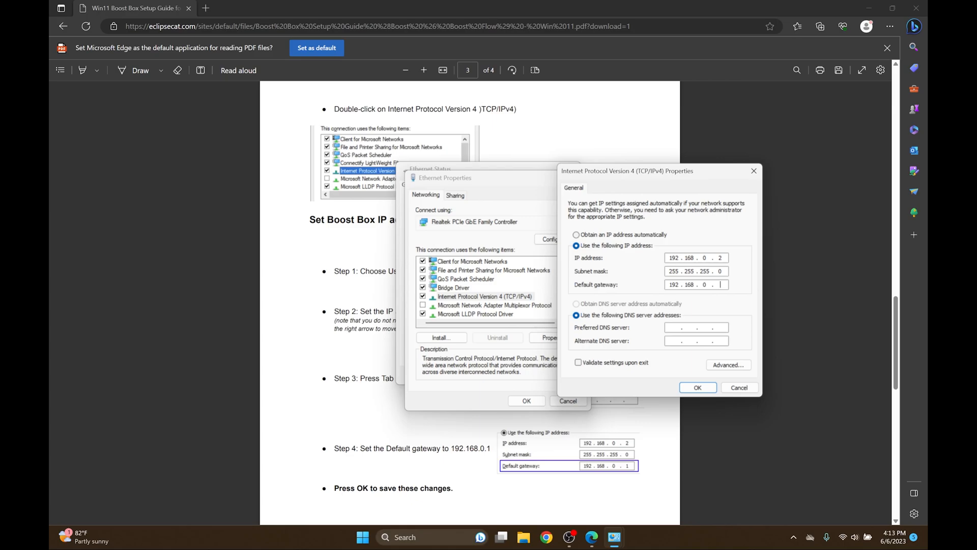
pyautogui.write('1')
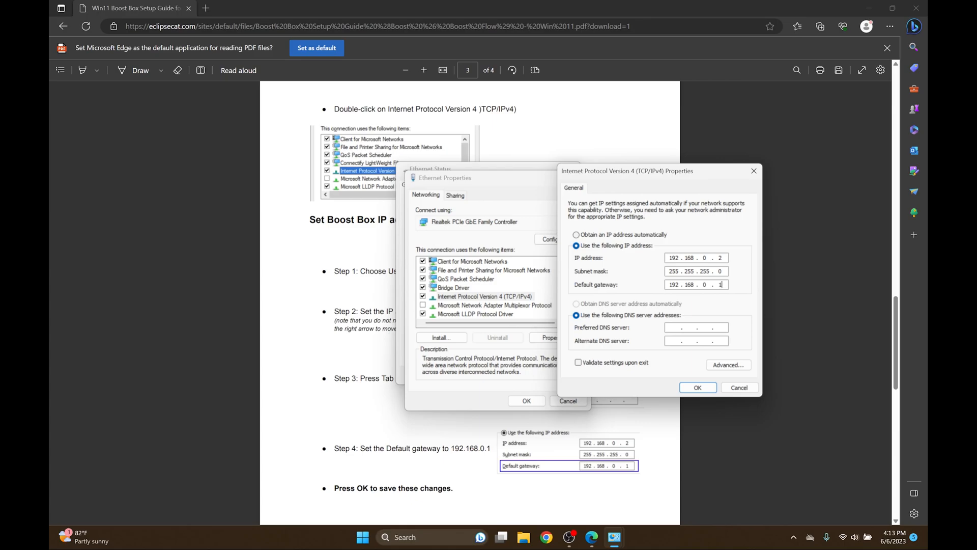
pyautogui.click(697, 386)
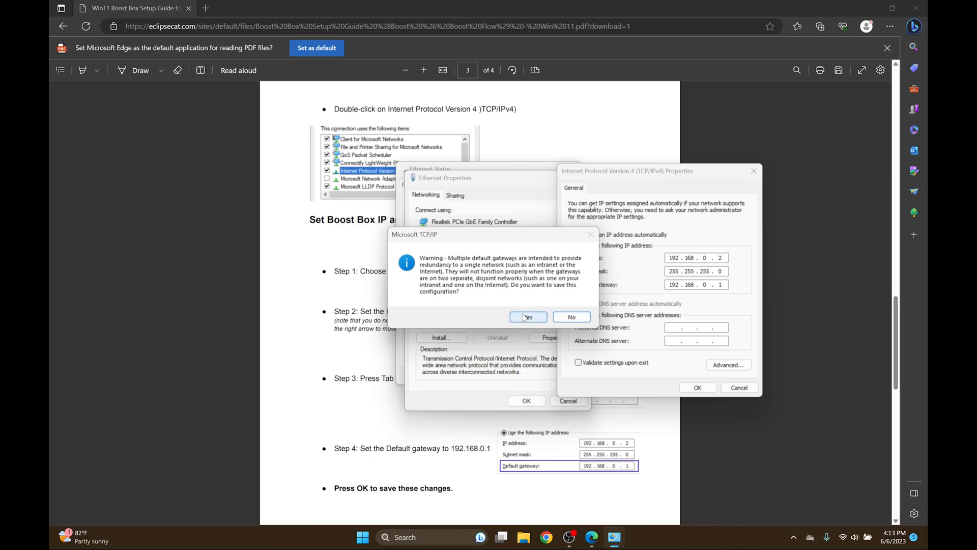
# Step: Accept the Microsoft TCP/IP multiple-gateway warning and close Ethernet Status
pyautogui.click(527, 317)
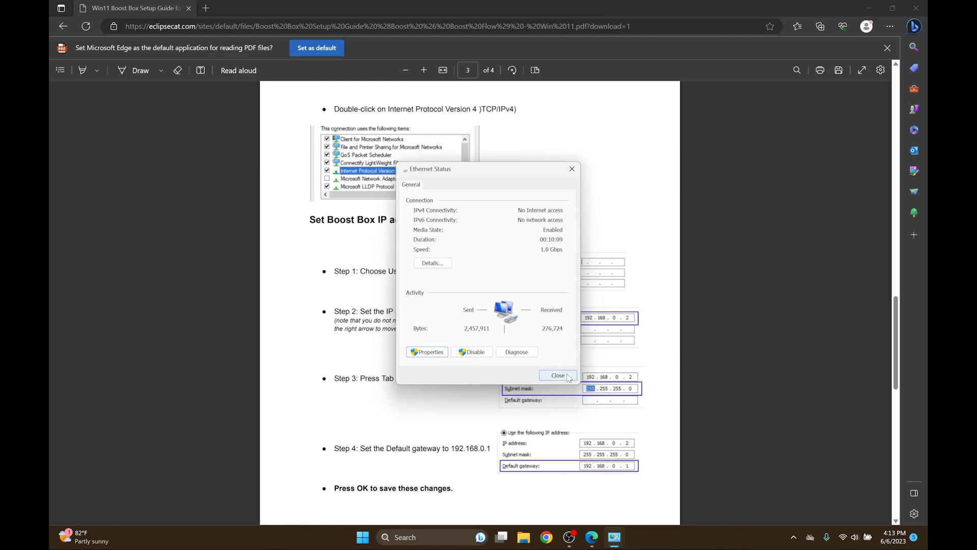
pyautogui.click(557, 375)
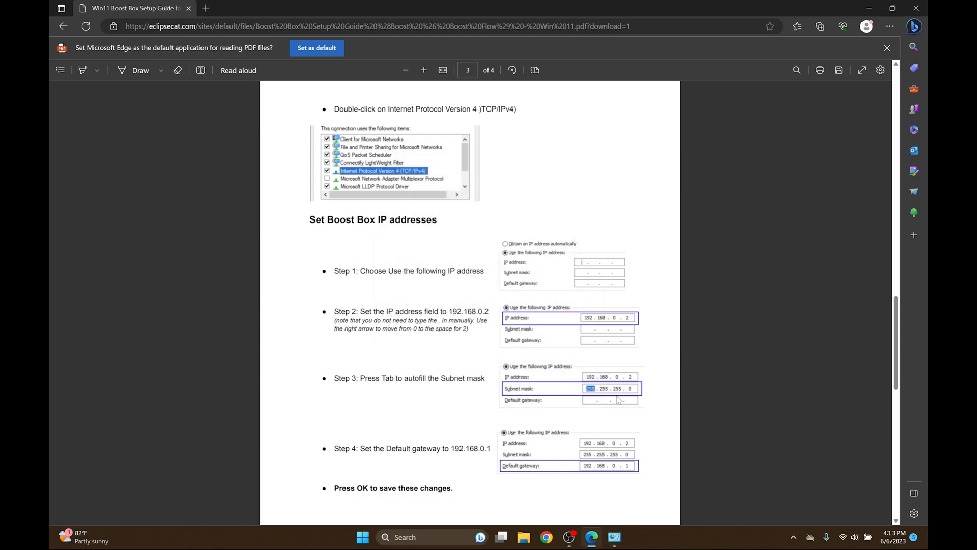
pyautogui.scroll(-3)
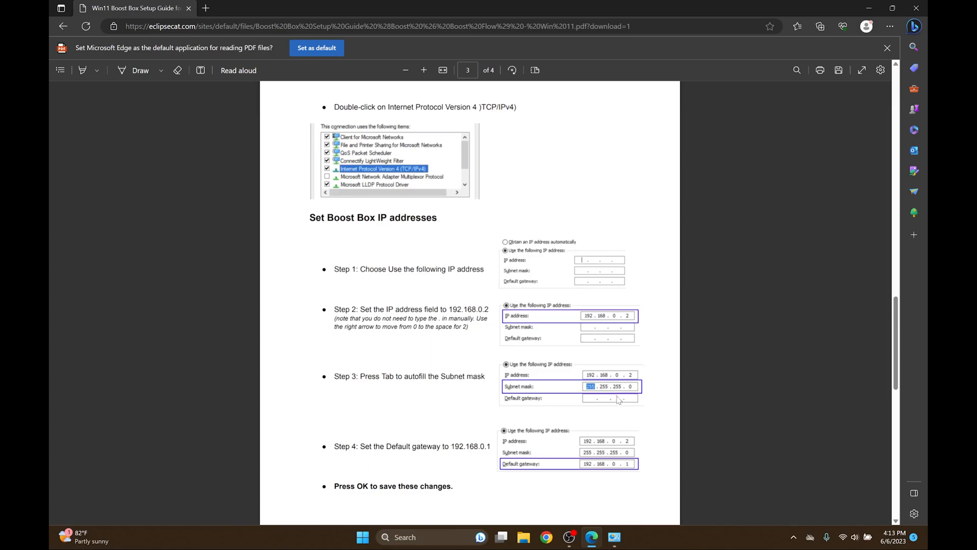
pyautogui.scroll(-3)
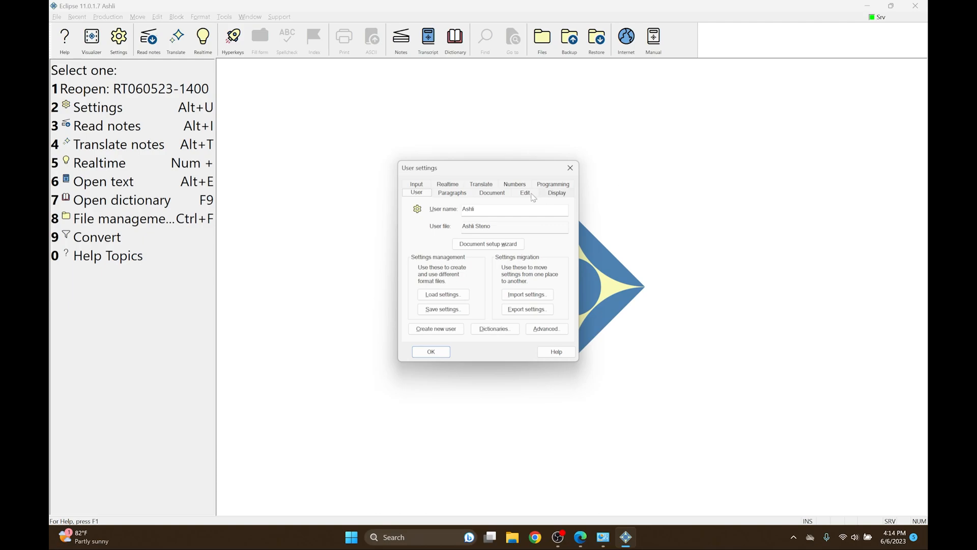
# Step: In User settings' Translate tab, open Boost and tick both Boost and Boost Flow
pyautogui.click(480, 184)
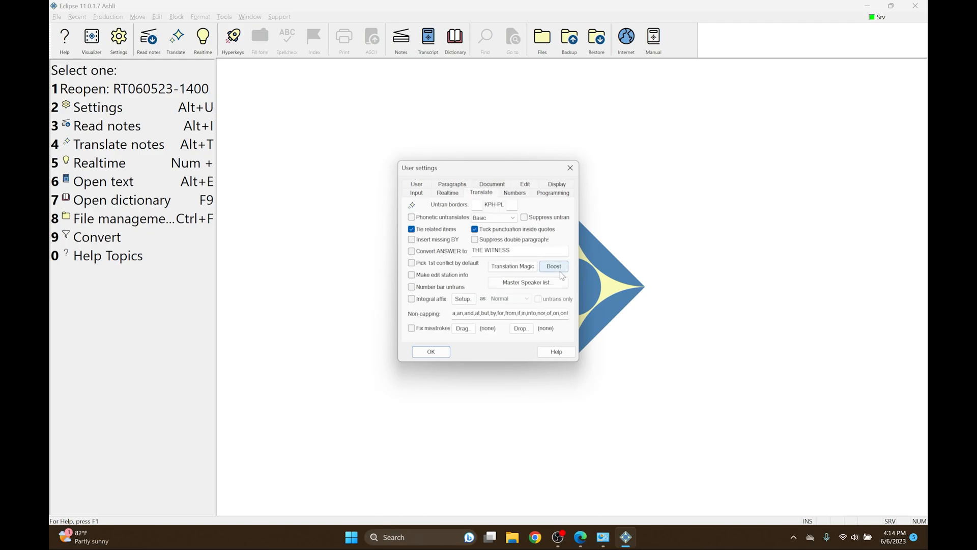
pyautogui.click(552, 266)
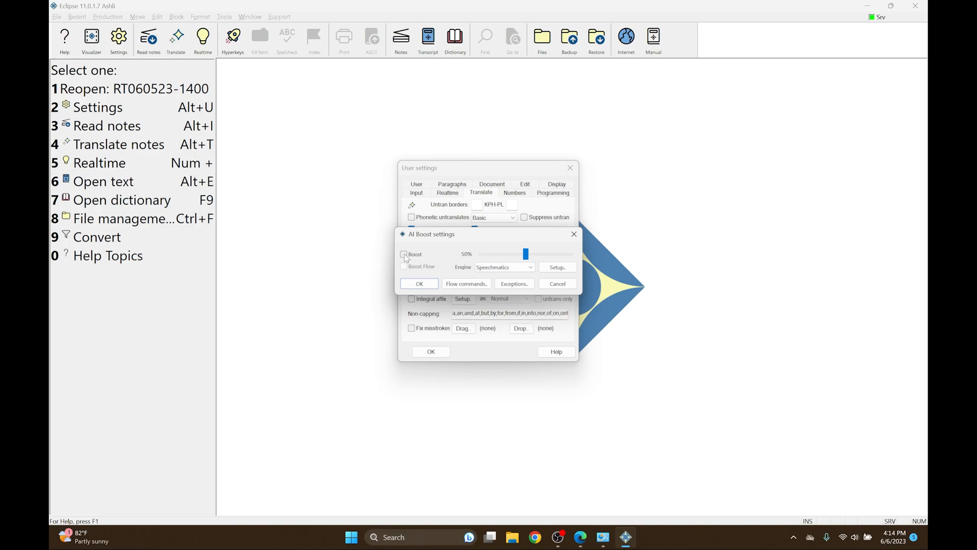
pyautogui.click(404, 253)
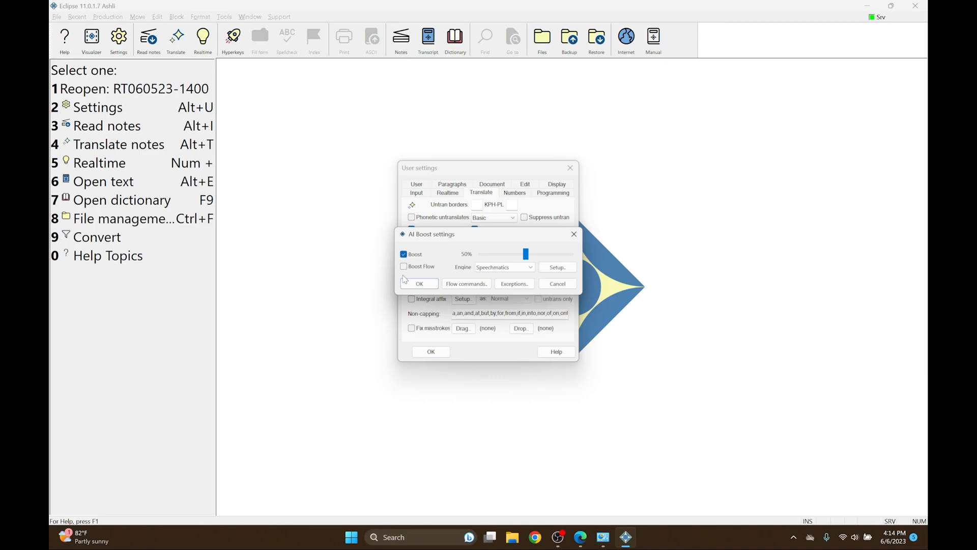
pyautogui.click(404, 266)
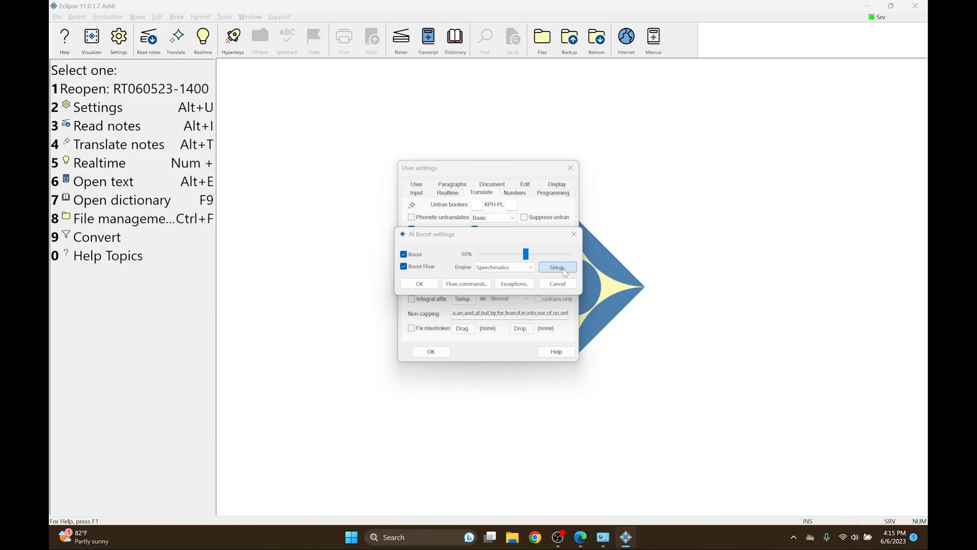
# Step: Under Setup > SpeechMatics, choose IP address and enter ws://192.168.0.1
pyautogui.click(556, 267)
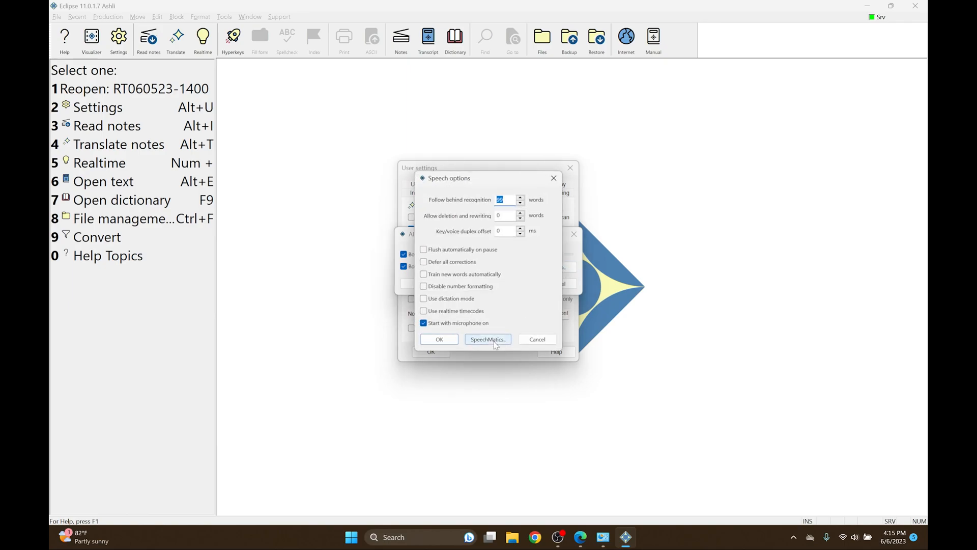
pyautogui.click(486, 339)
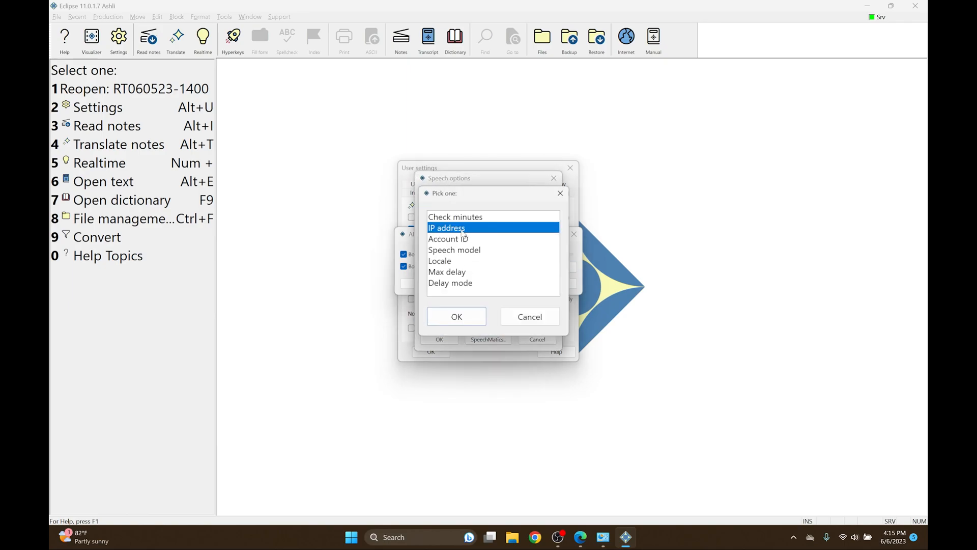
pyautogui.click(456, 316)
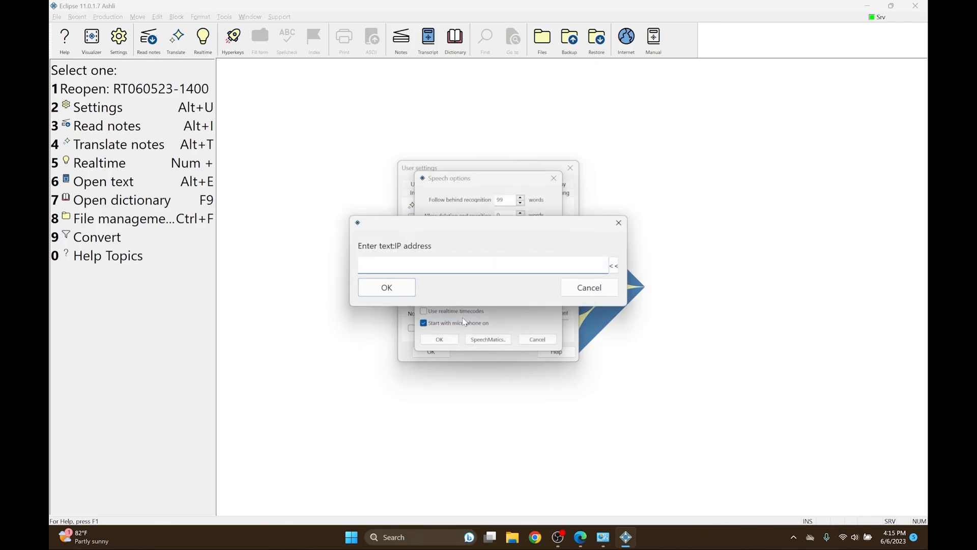
pyautogui.moveTo(589, 502)
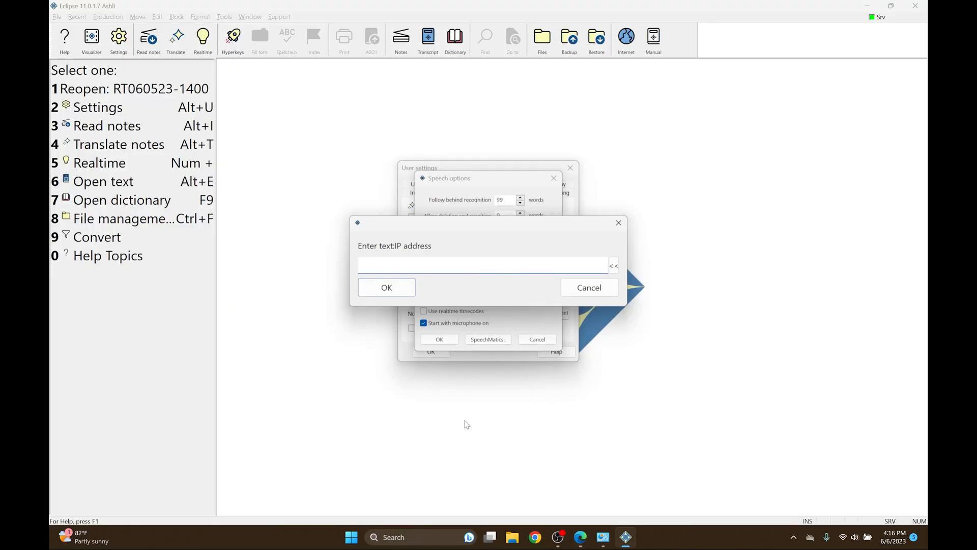
pyautogui.write('ws://192.168.0.1')
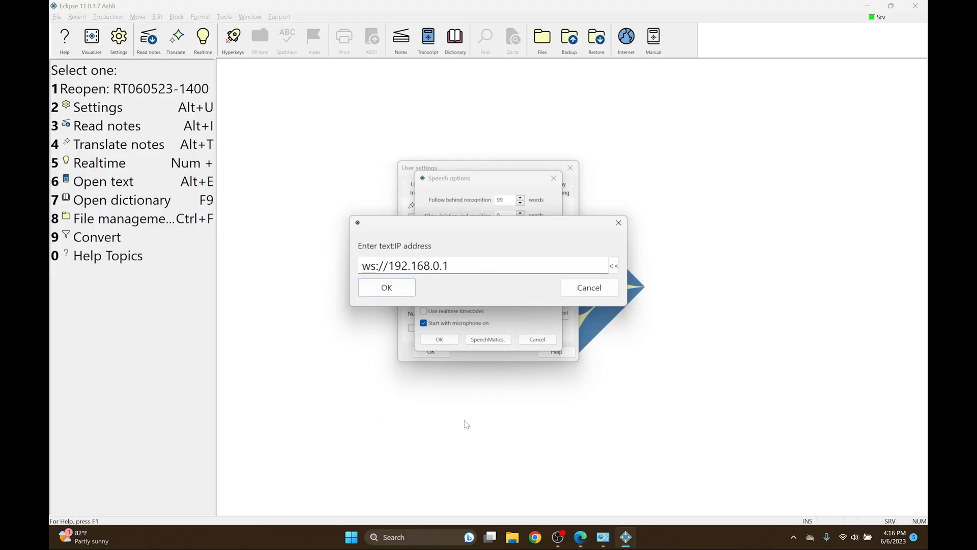